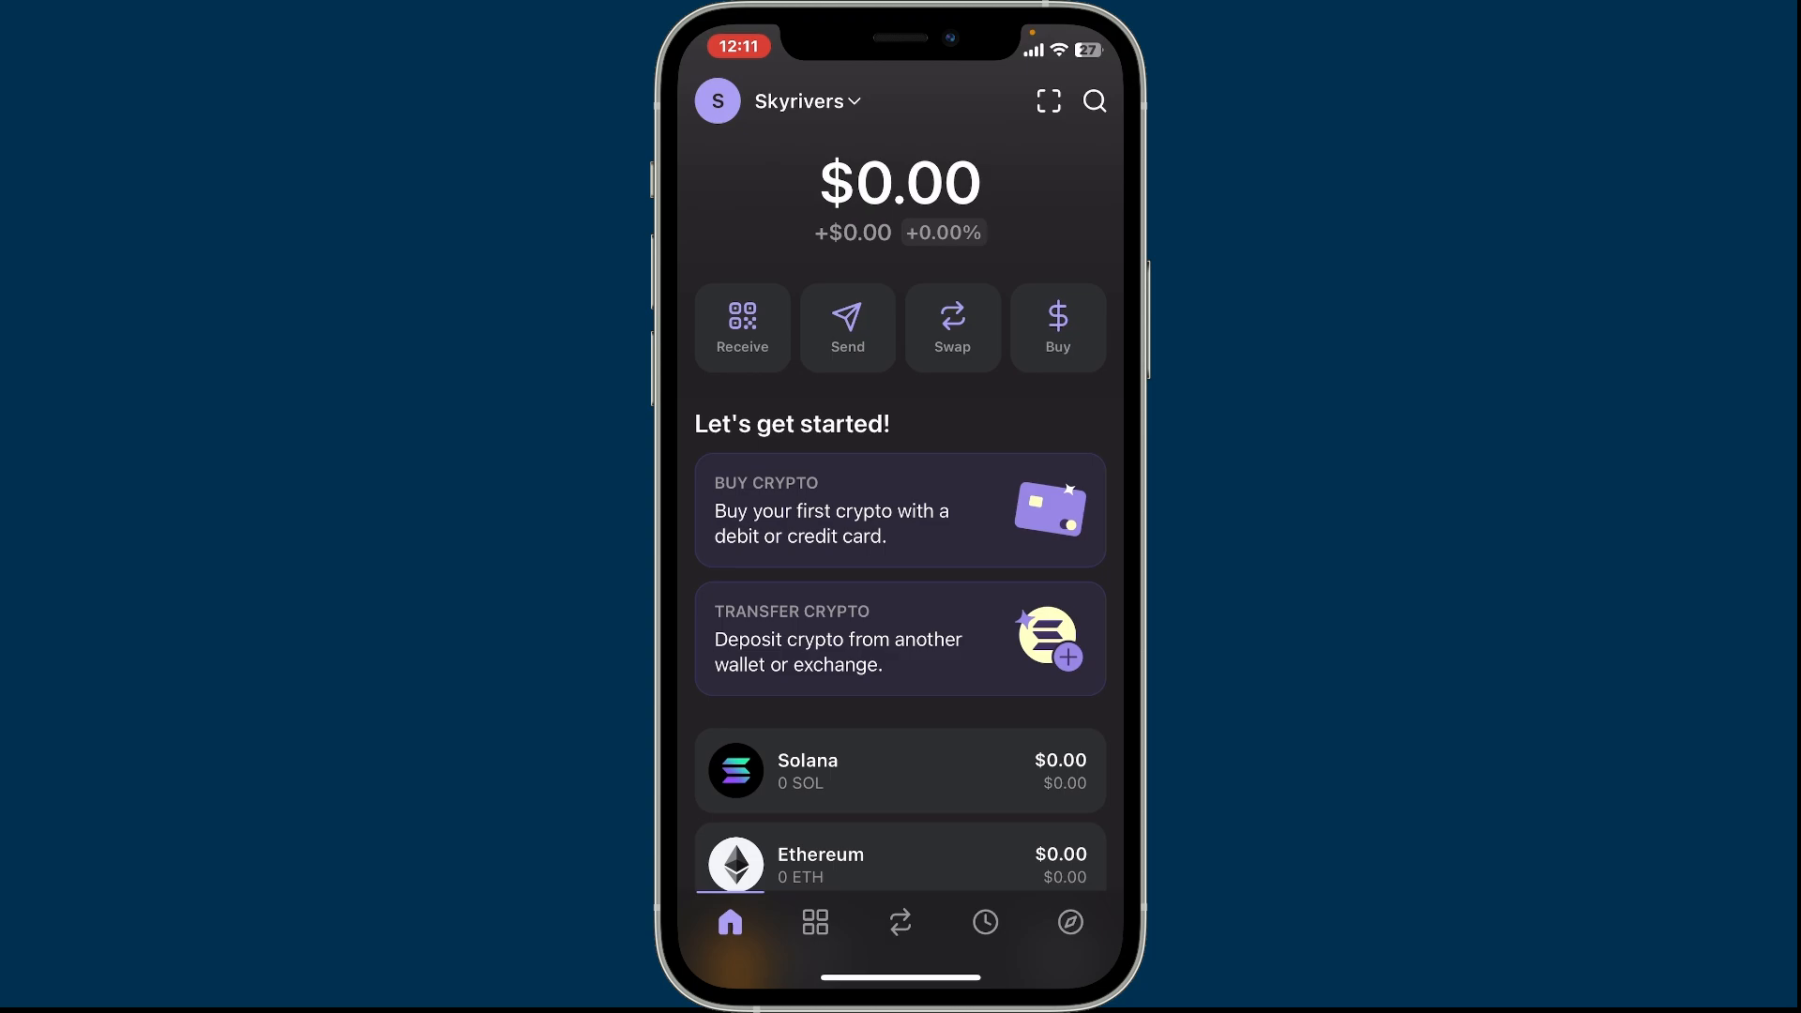
Reach the Preferences screen via the account list and wallet settings.
{"action": "left_click", "coordinate": [805, 102]}
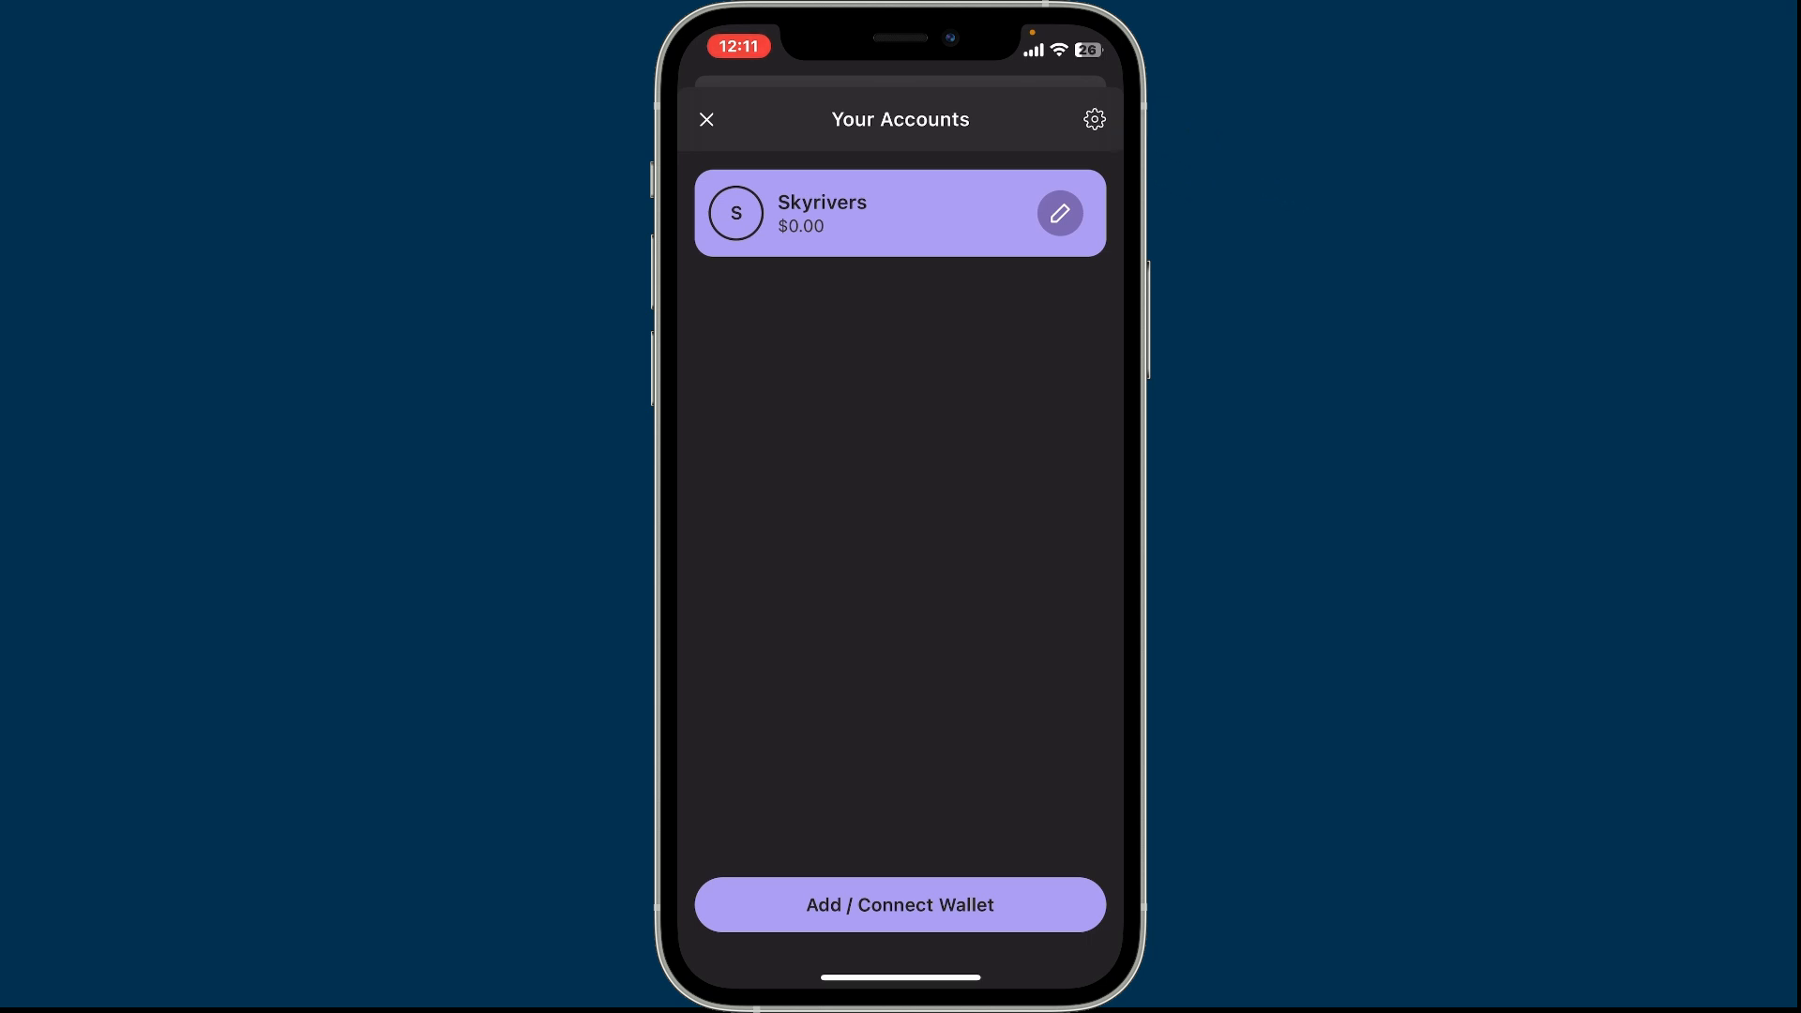
{"action": "left_click", "coordinate": [1092, 118]}
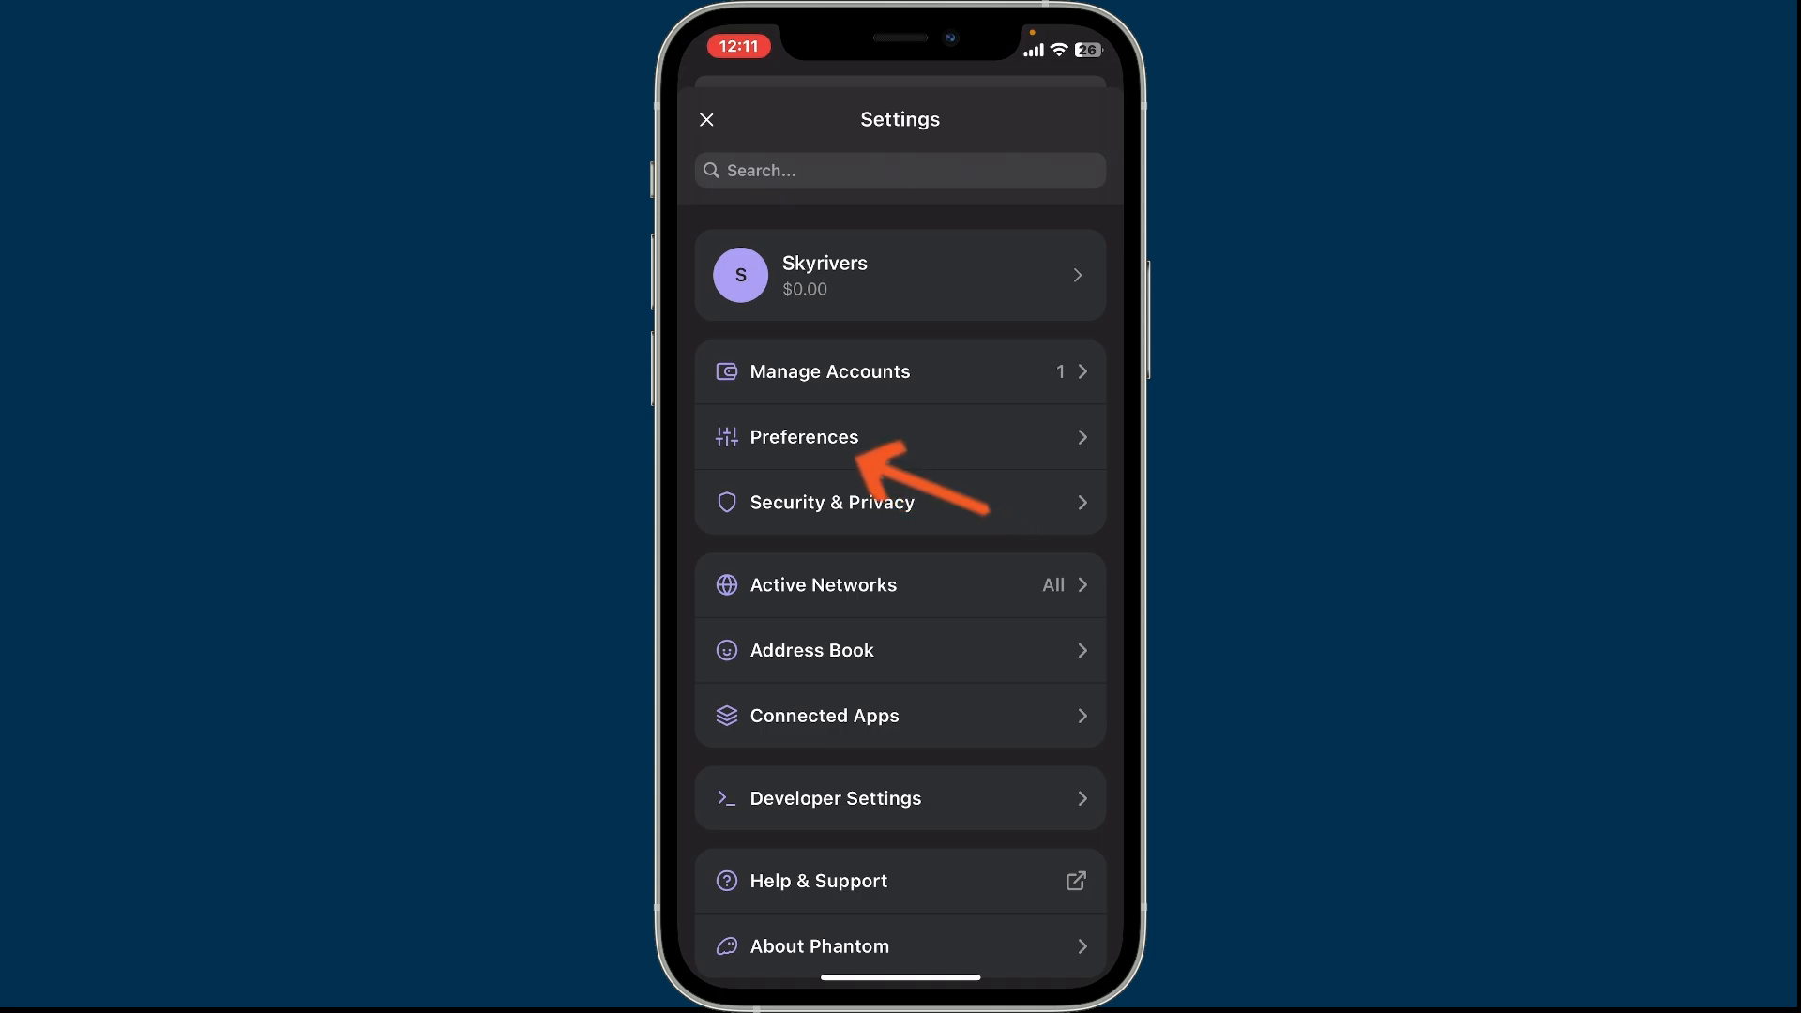
{"action": "left_click", "coordinate": [901, 437]}
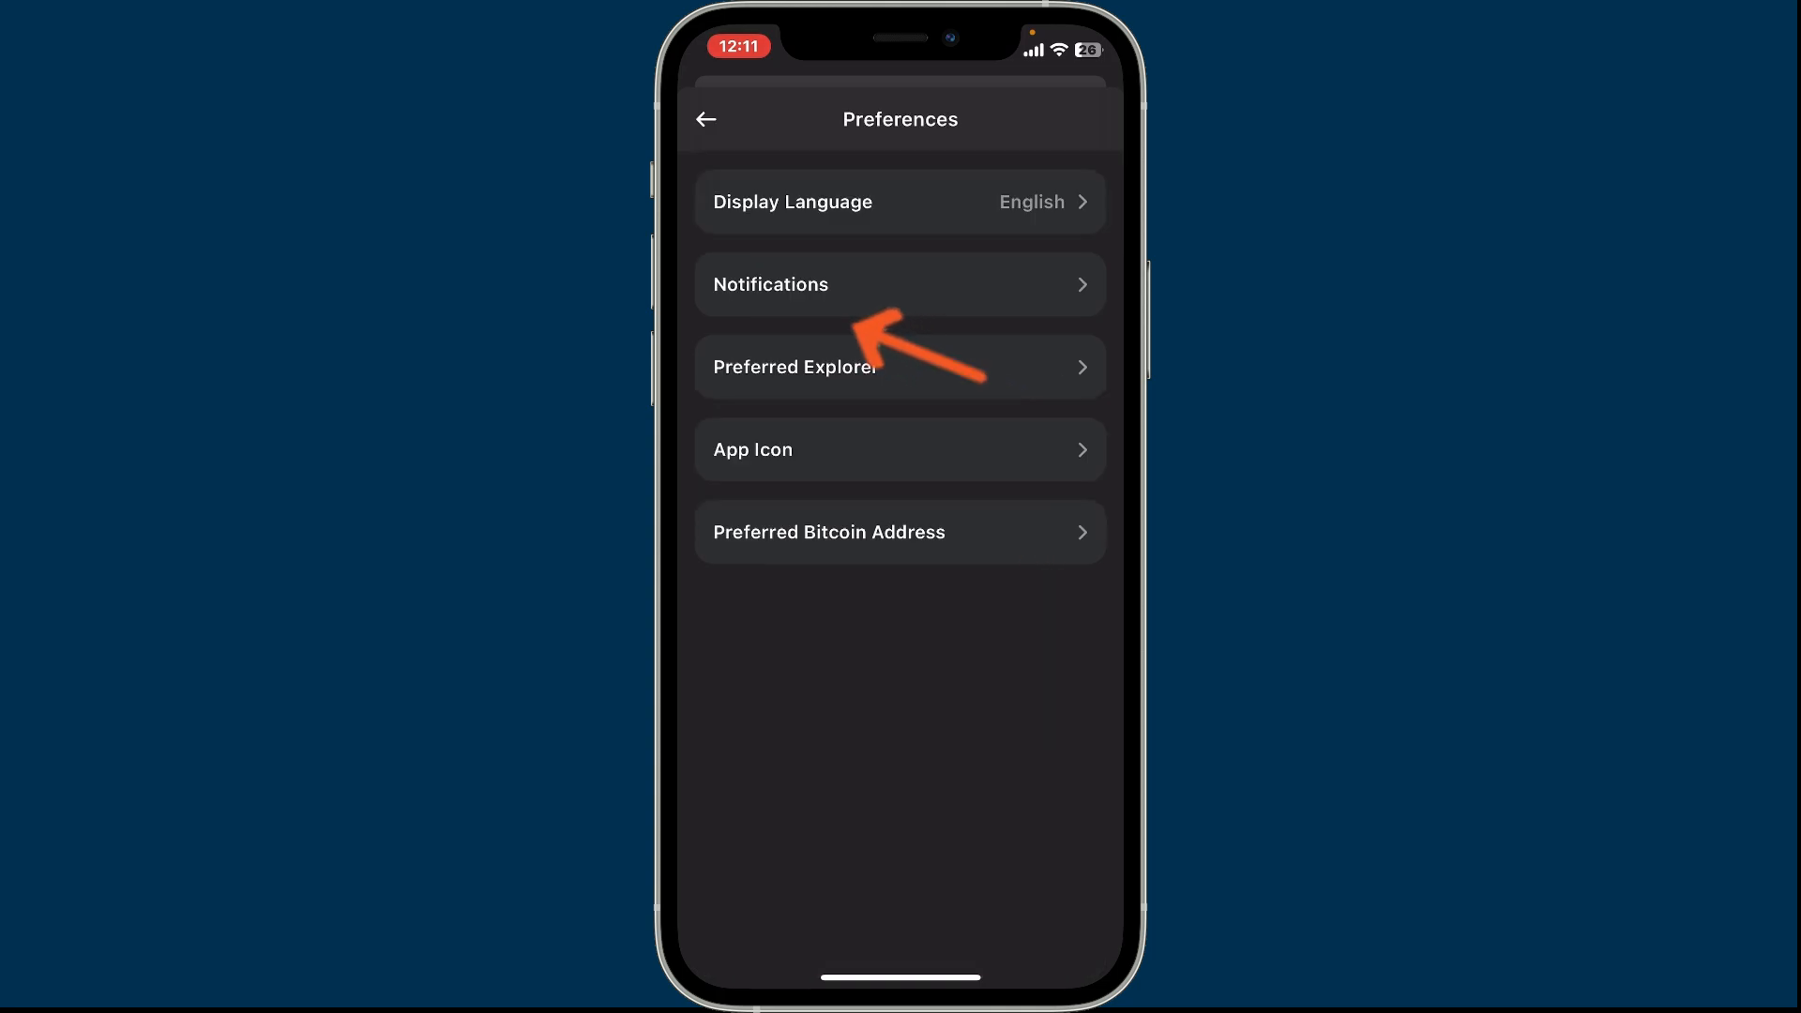
Enable Allow Notifications for this wallet and grant the iOS notification permission.
{"action": "left_click", "coordinate": [899, 283]}
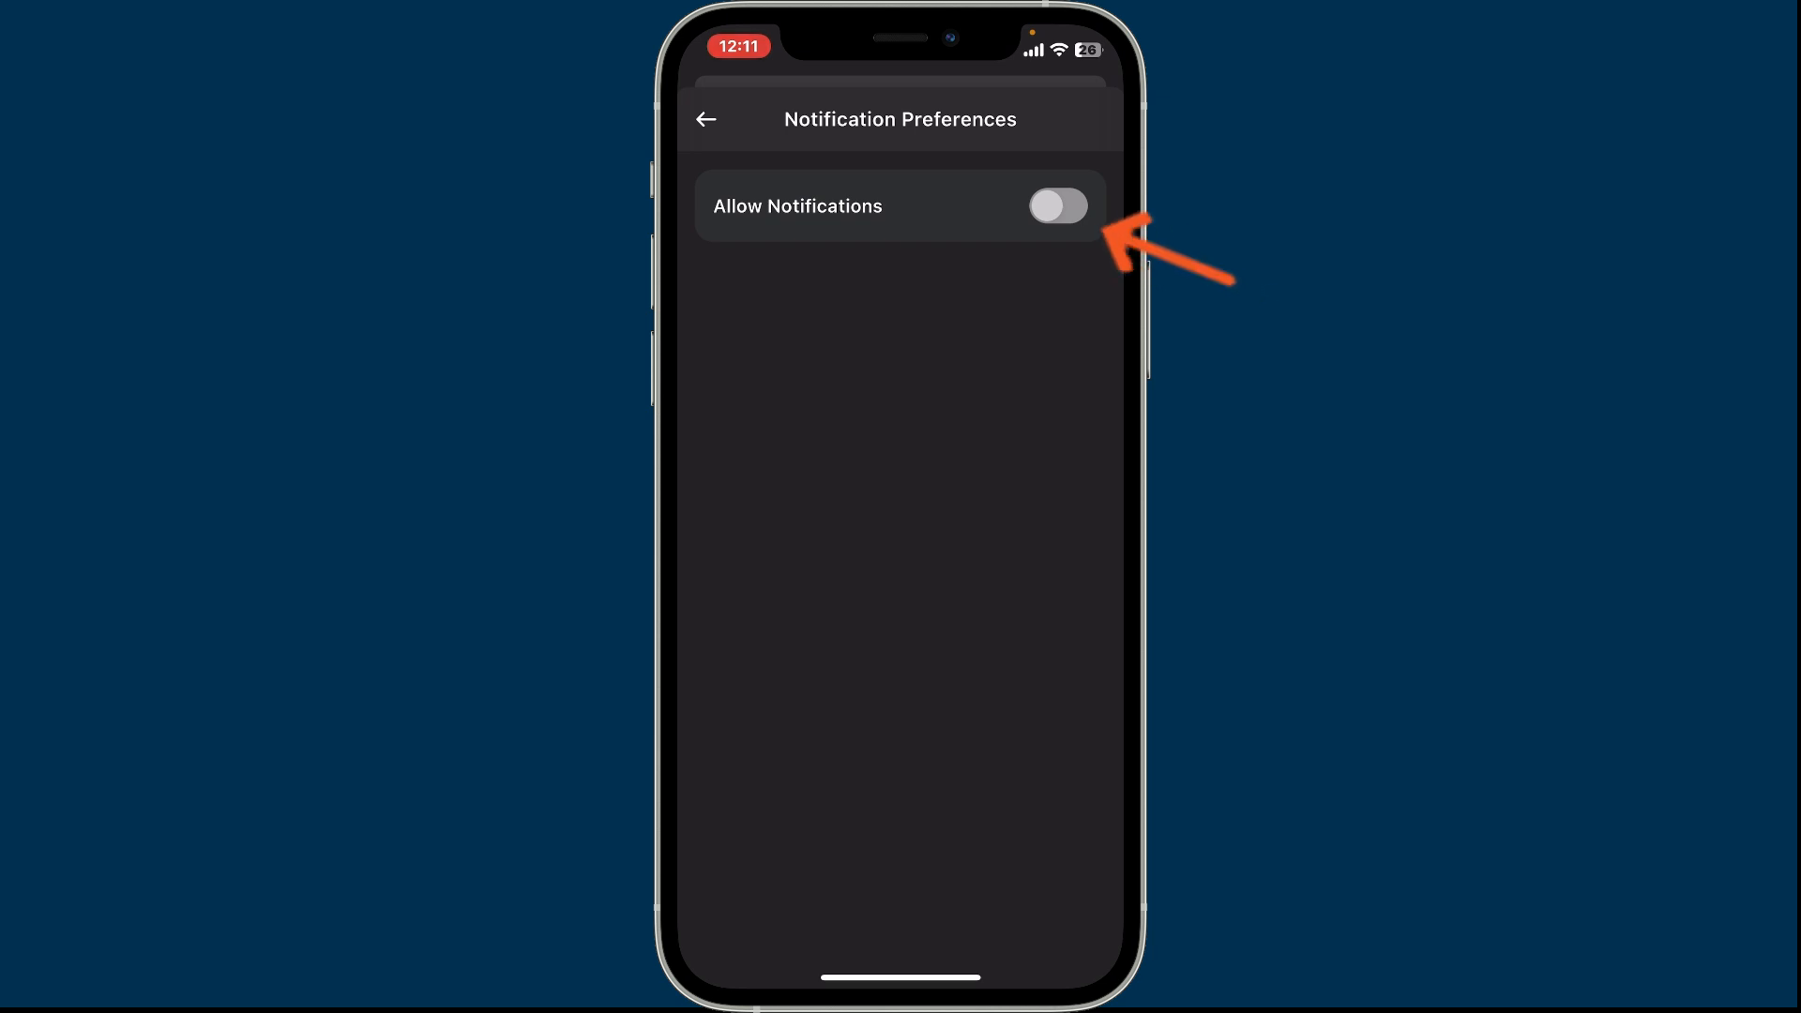
{"action": "left_click", "coordinate": [1055, 206]}
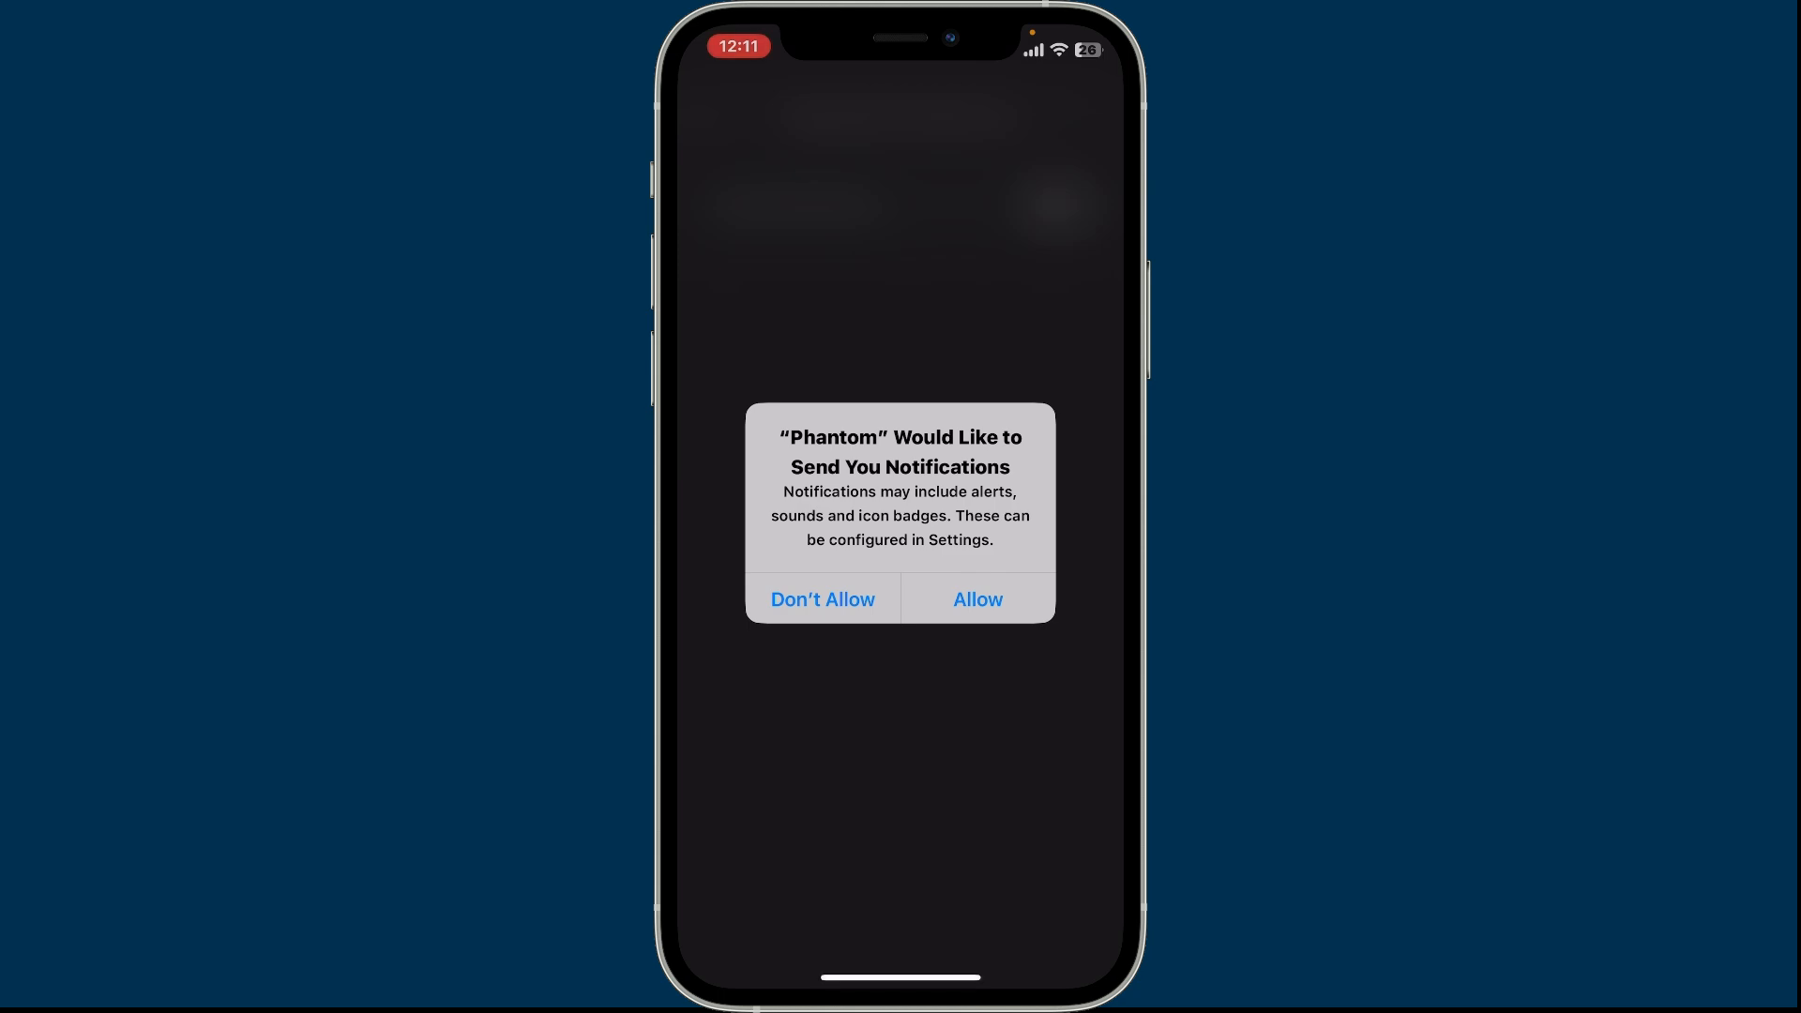
{"action": "left_click", "coordinate": [975, 598]}
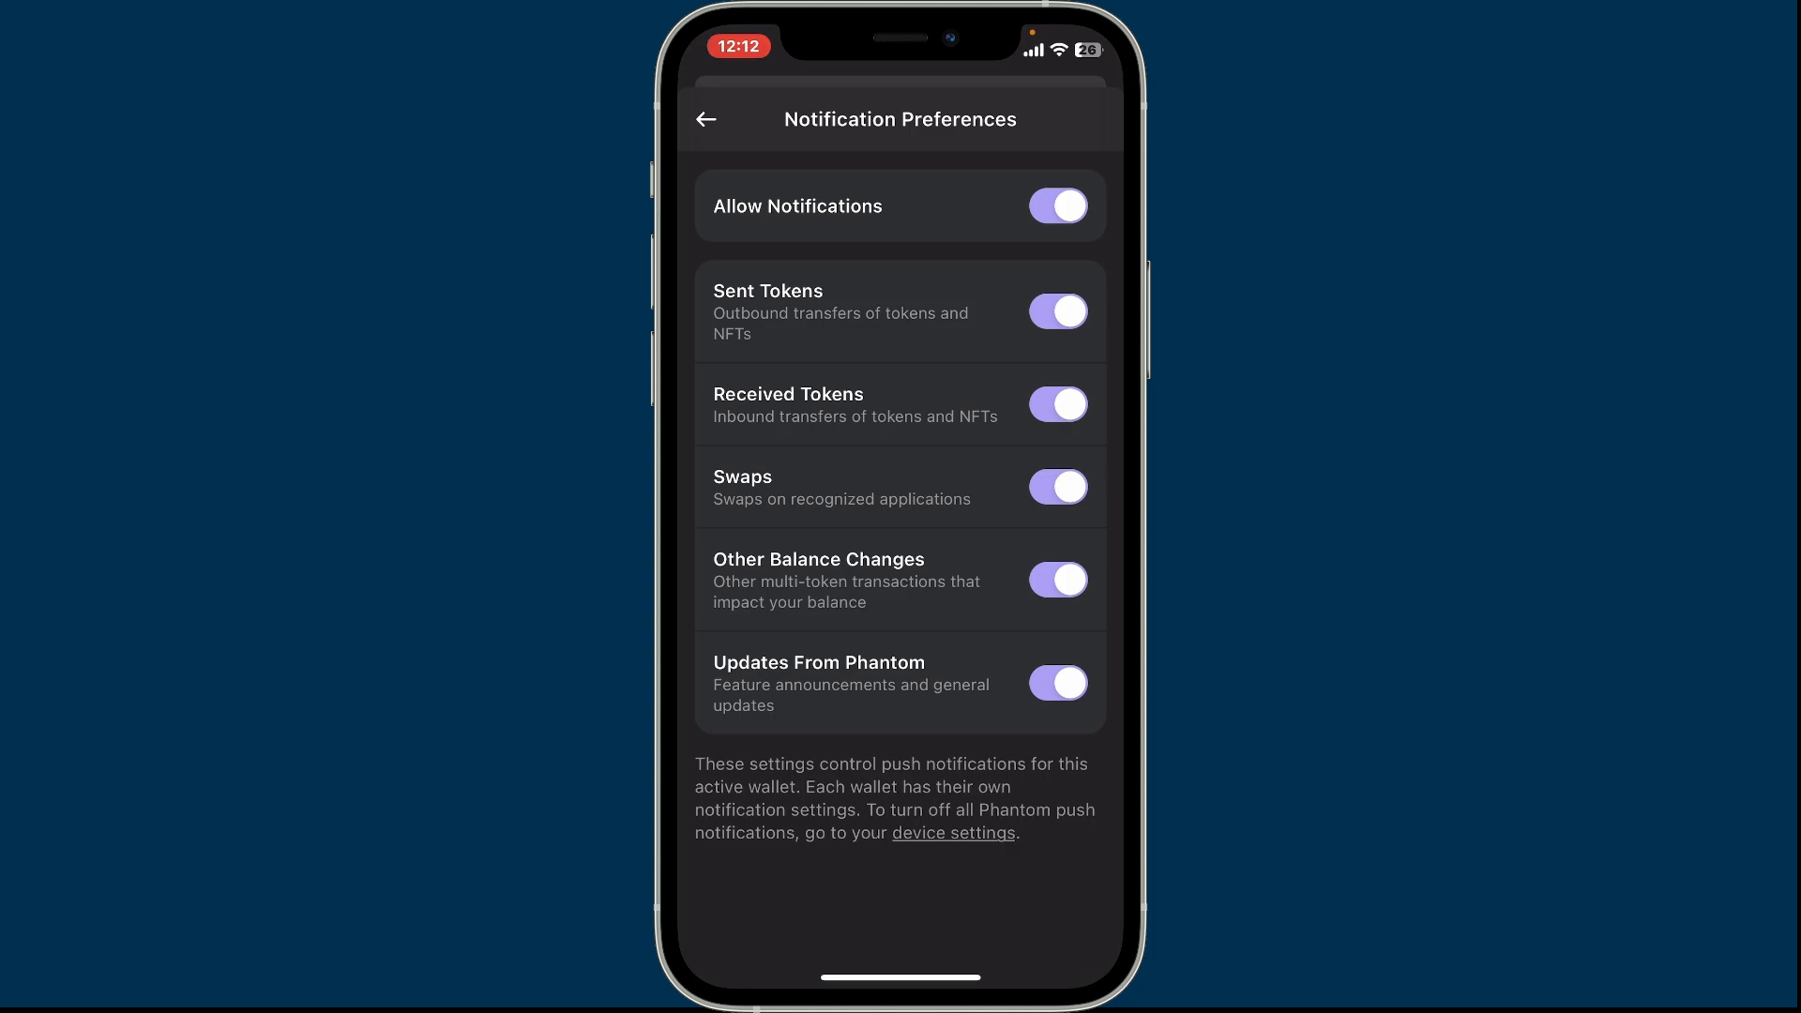
{"action": "scroll", "scroll_direction": "up", "scroll_amount": 3}
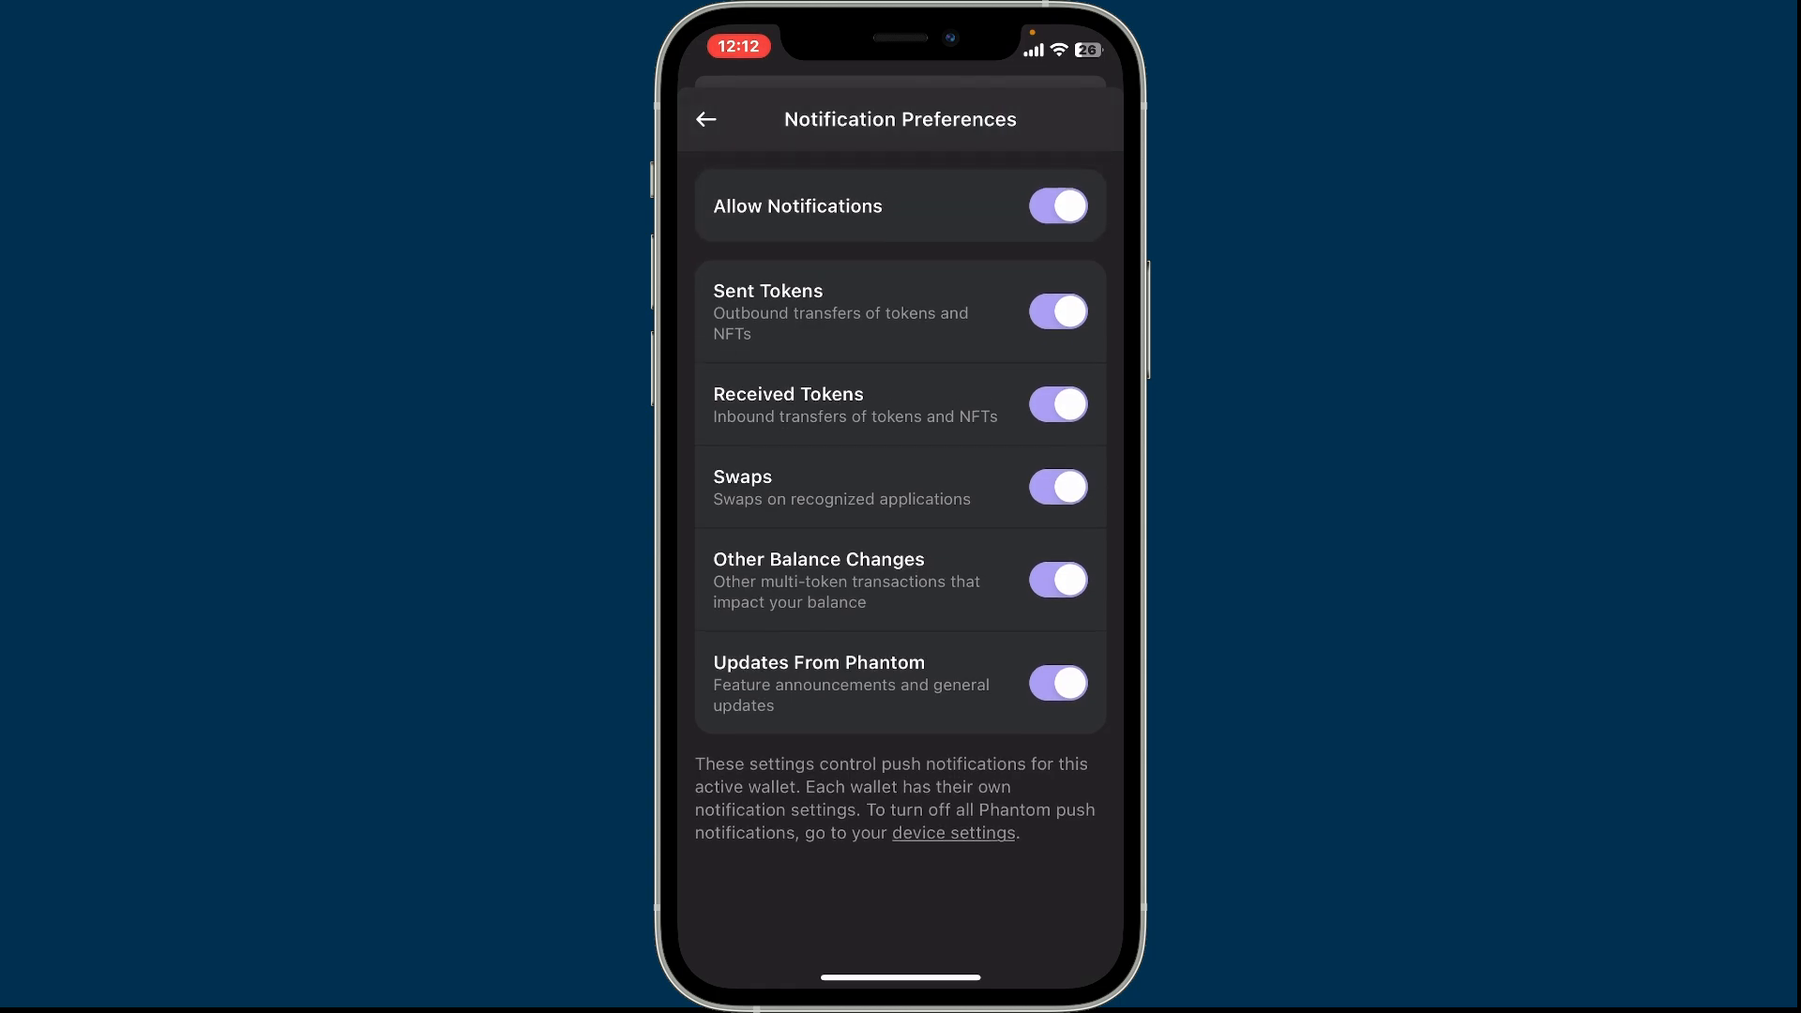
{"action": "left_click", "coordinate": [1058, 488]}
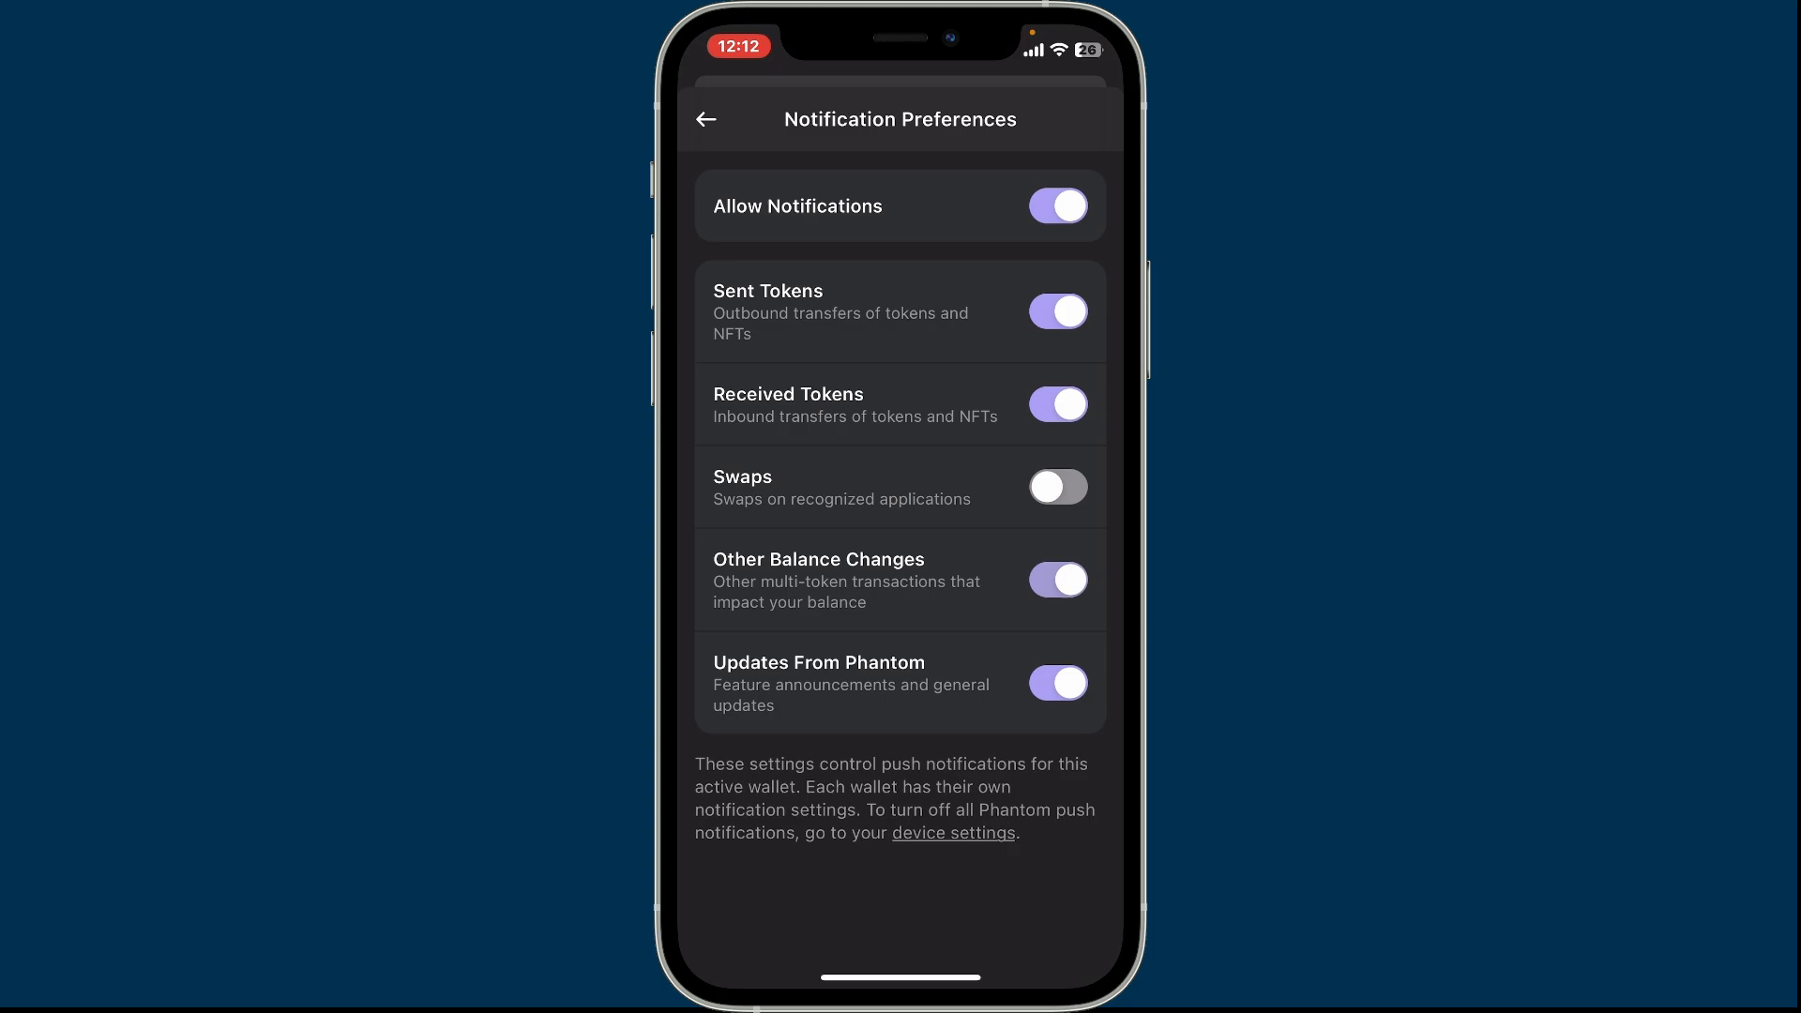
{"action": "left_click", "coordinate": [1057, 487]}
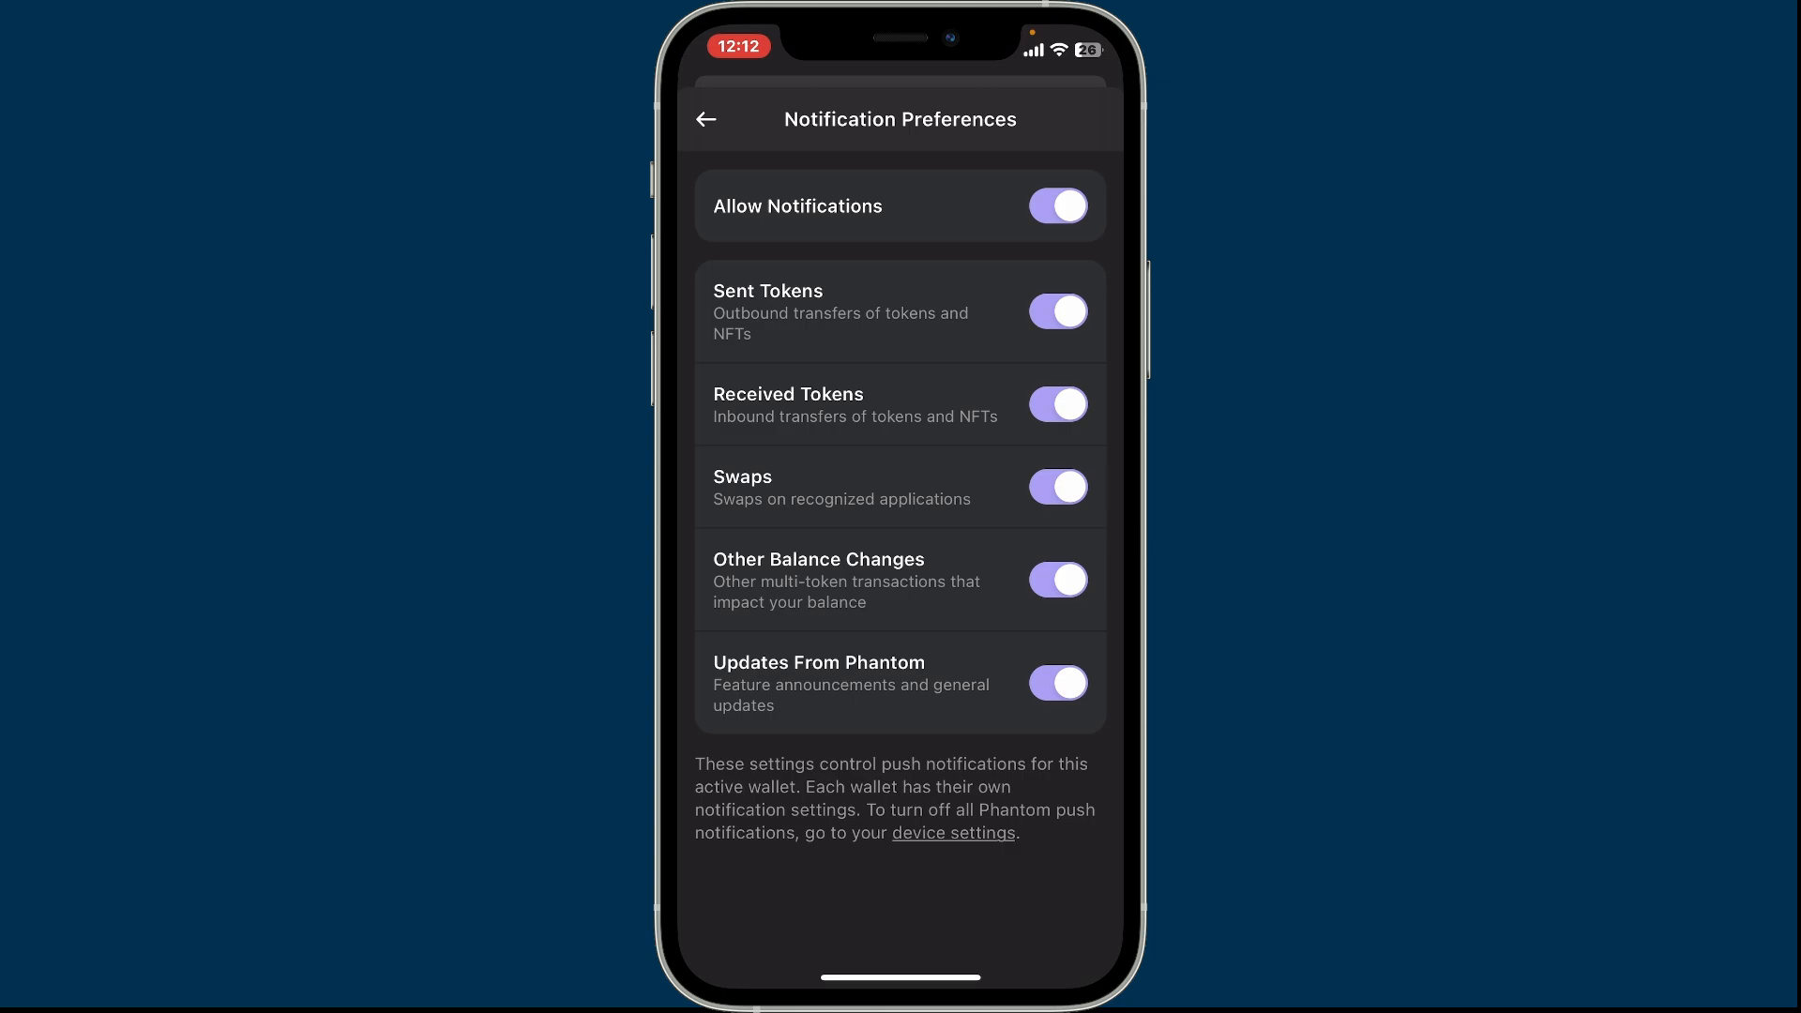
{"action": "left_click", "coordinate": [1057, 206]}
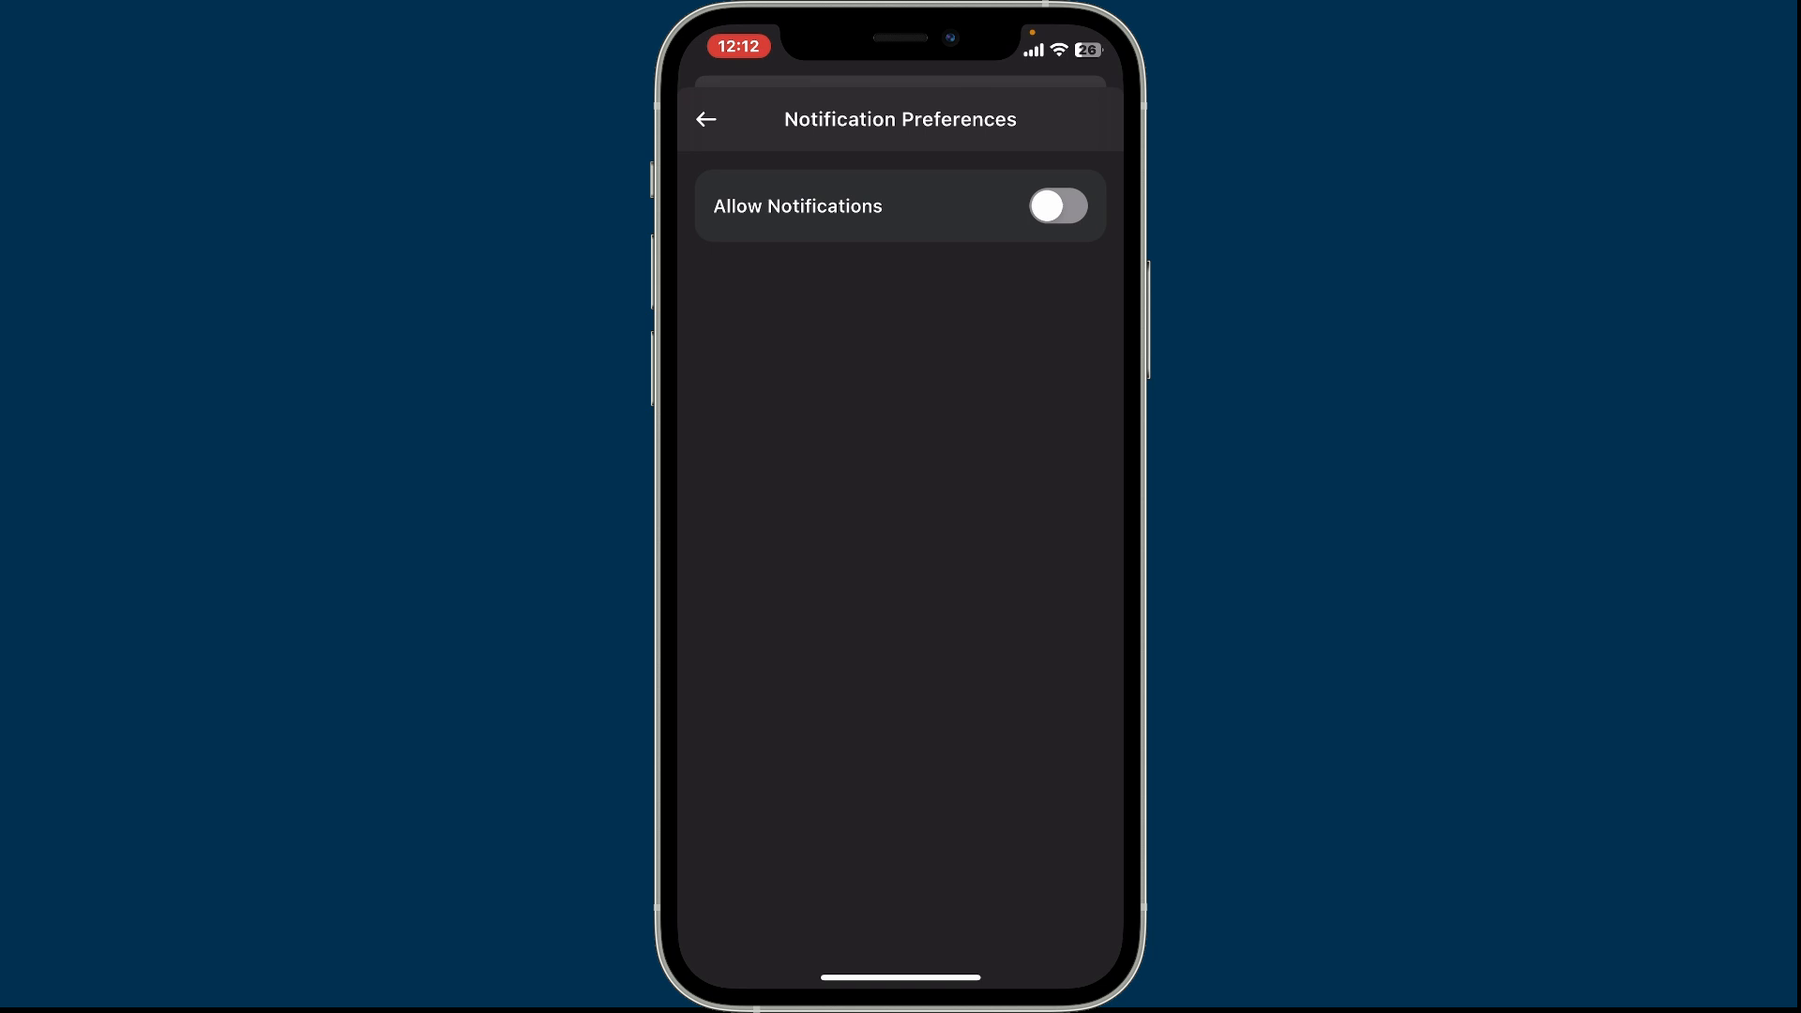
Return from settings to the wallet home screen with notifications left off.
{"action": "left_click", "coordinate": [707, 118]}
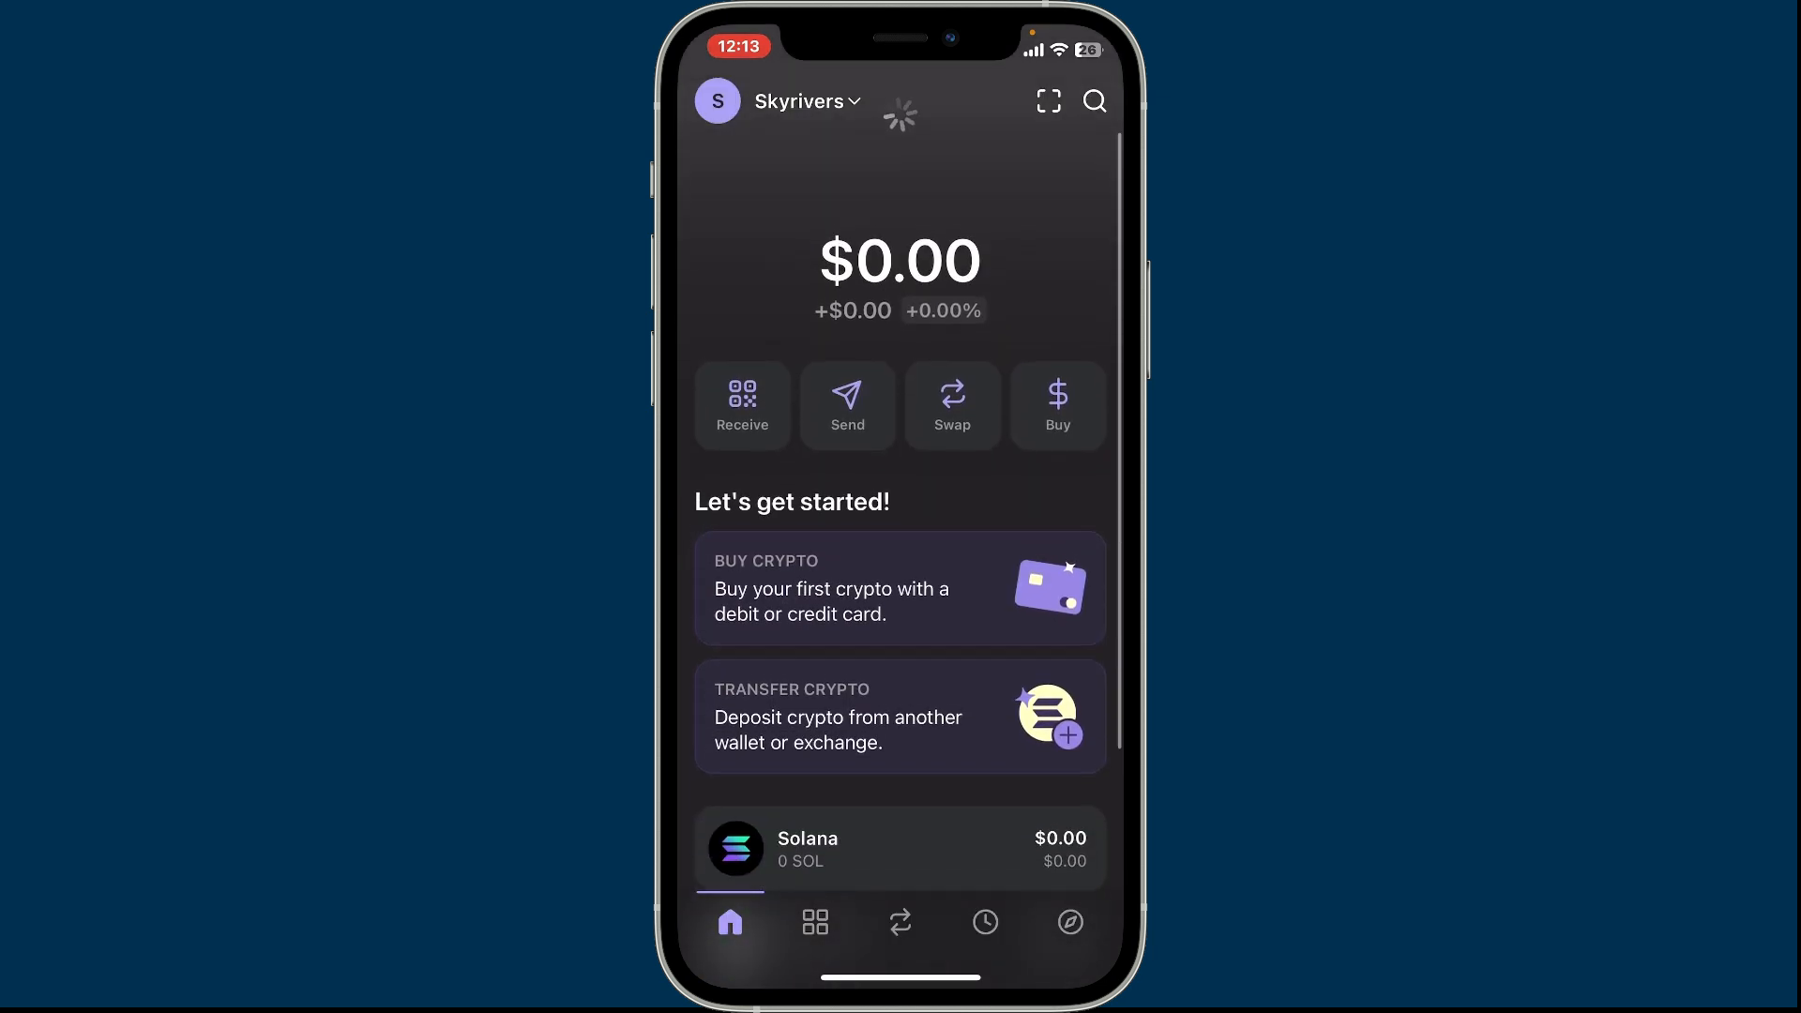